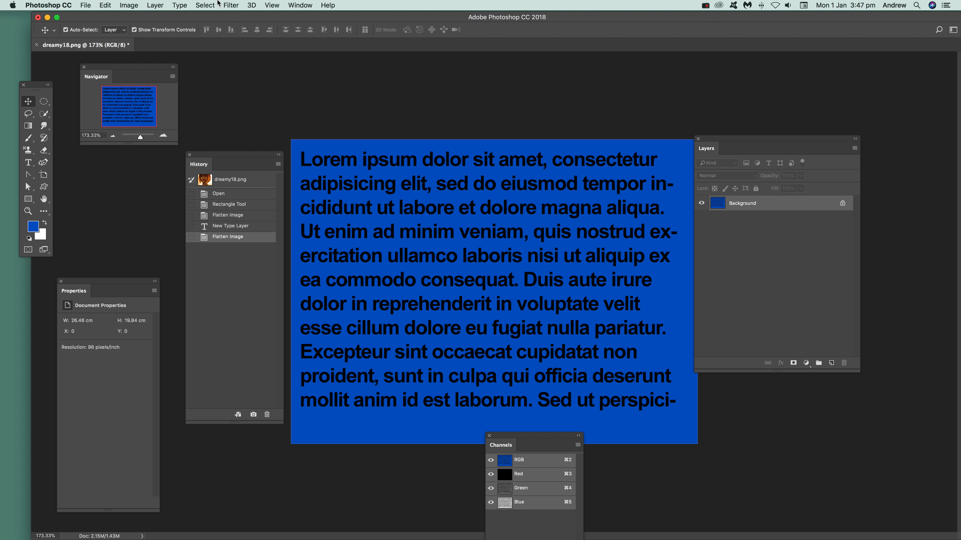
pyautogui.moveTo(403, 306)
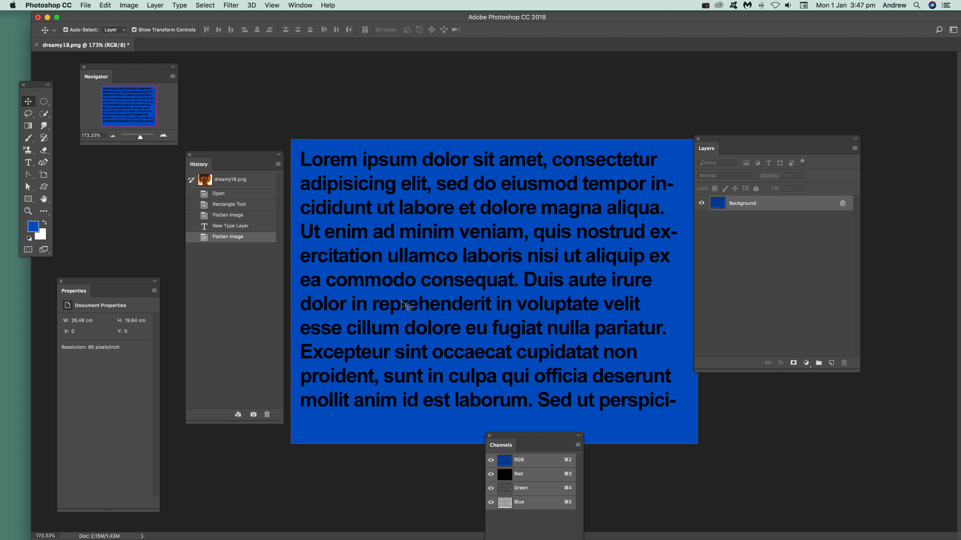
pyautogui.moveTo(225, 58)
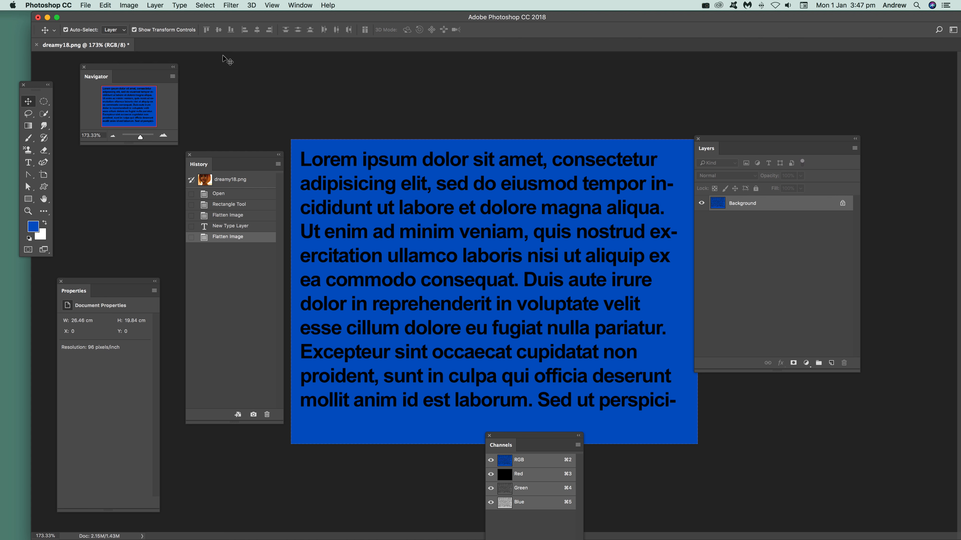
pyautogui.moveTo(224, 61)
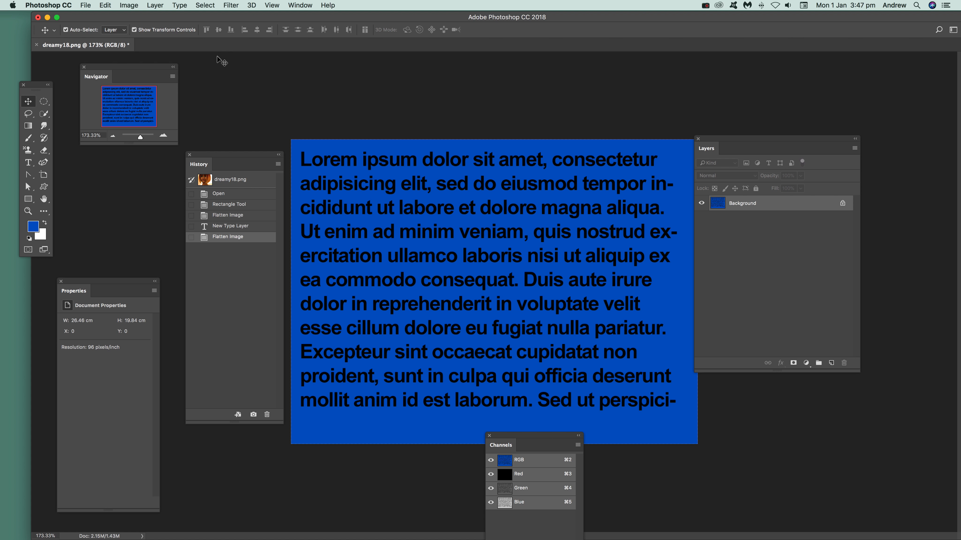
pyautogui.moveTo(219, 10)
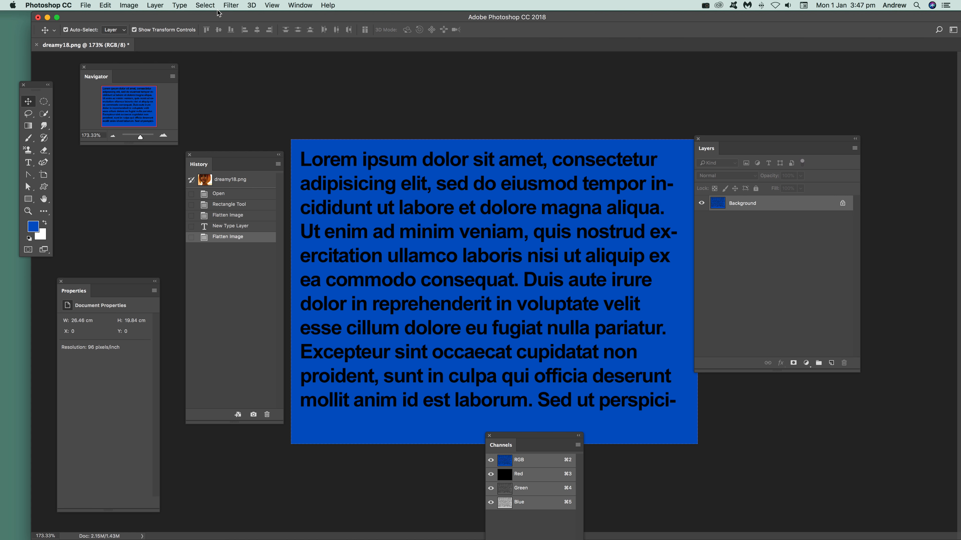
pyautogui.moveTo(513, 279)
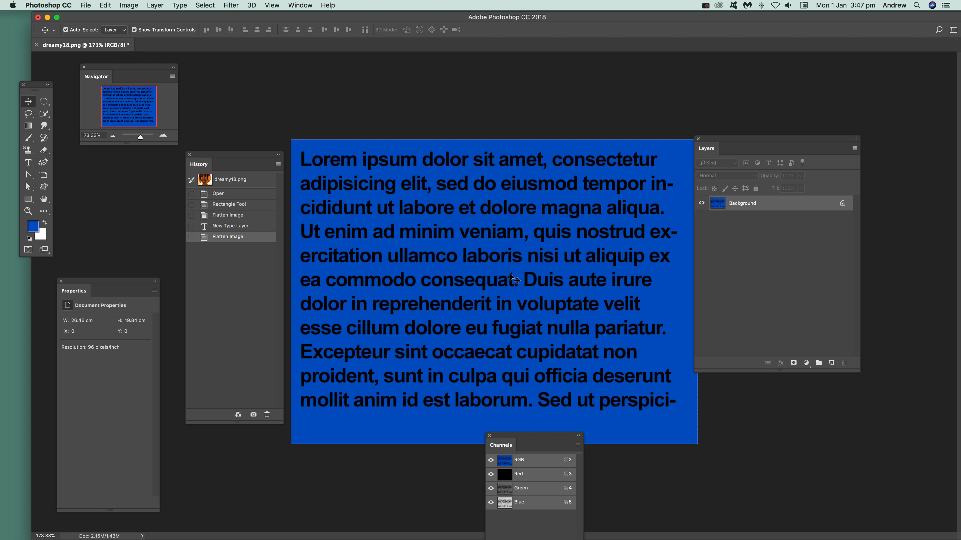
# Step: View the red then green channel alone and fragment the green channel twice
pyautogui.click(231, 5)
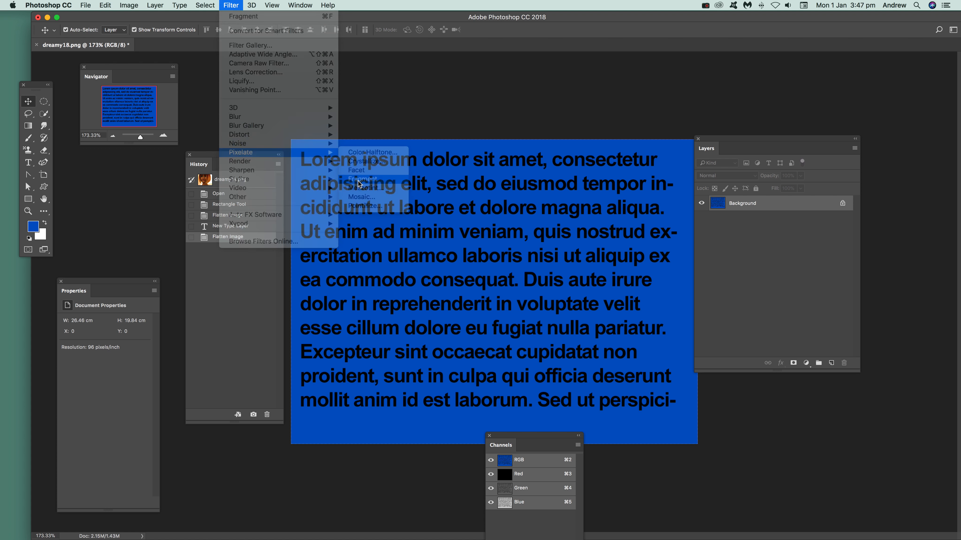
pyautogui.click(361, 178)
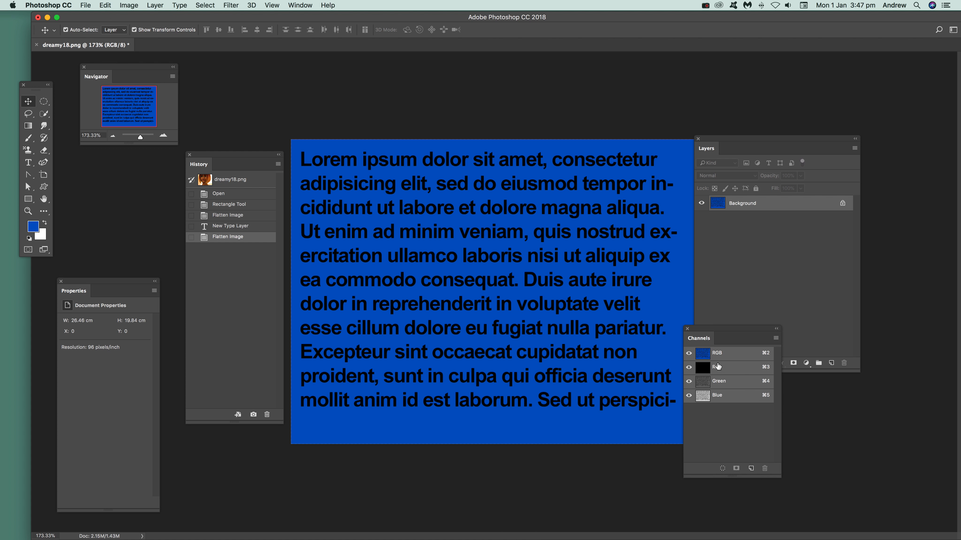
pyautogui.click(717, 367)
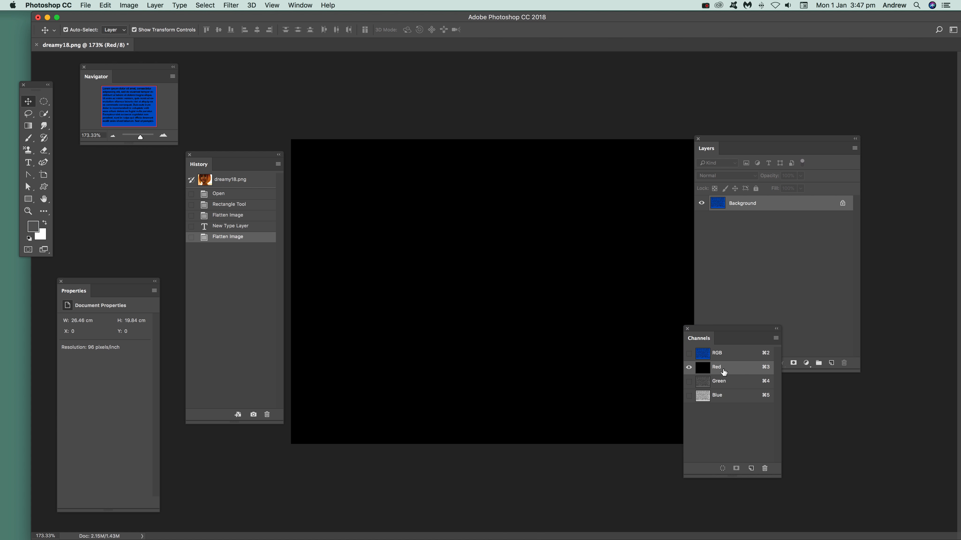
pyautogui.click(719, 380)
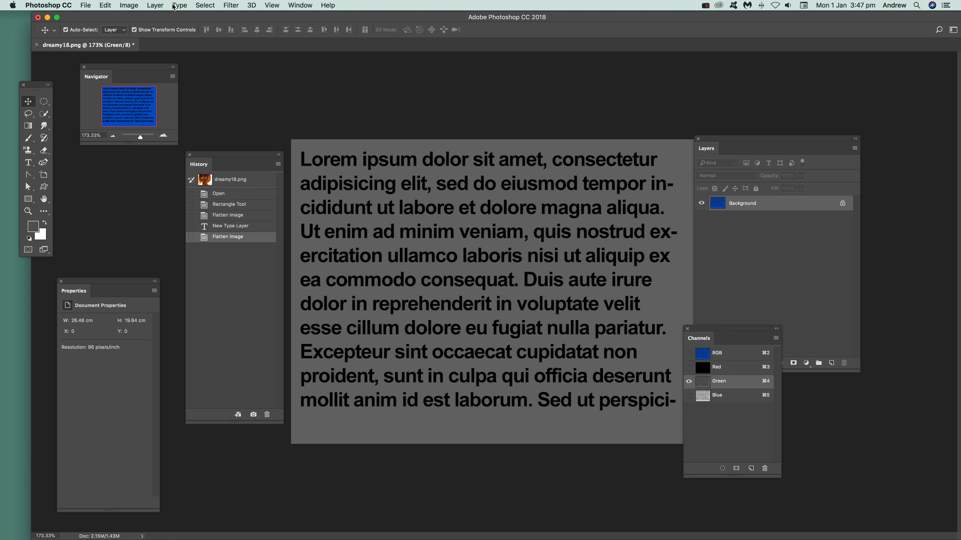
pyautogui.moveTo(224, 19)
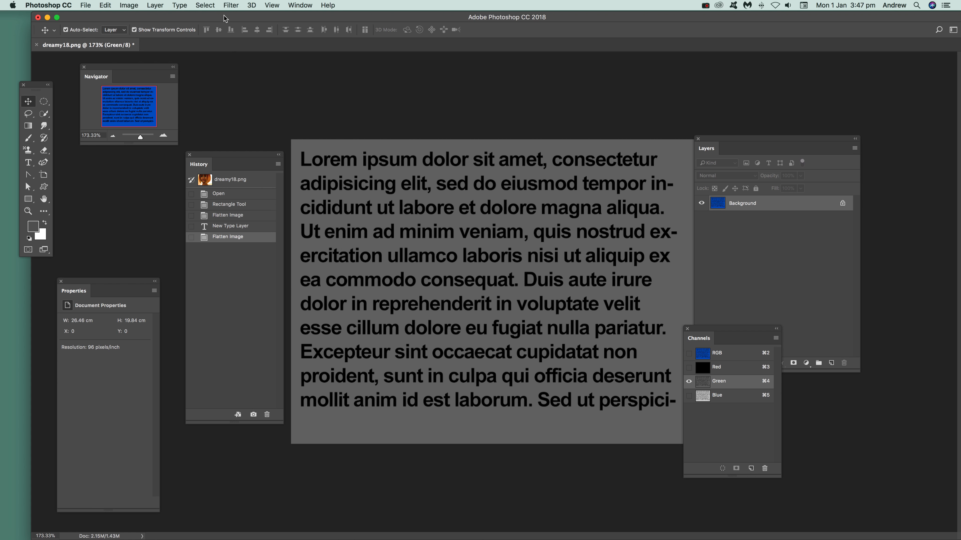
pyautogui.click(231, 5)
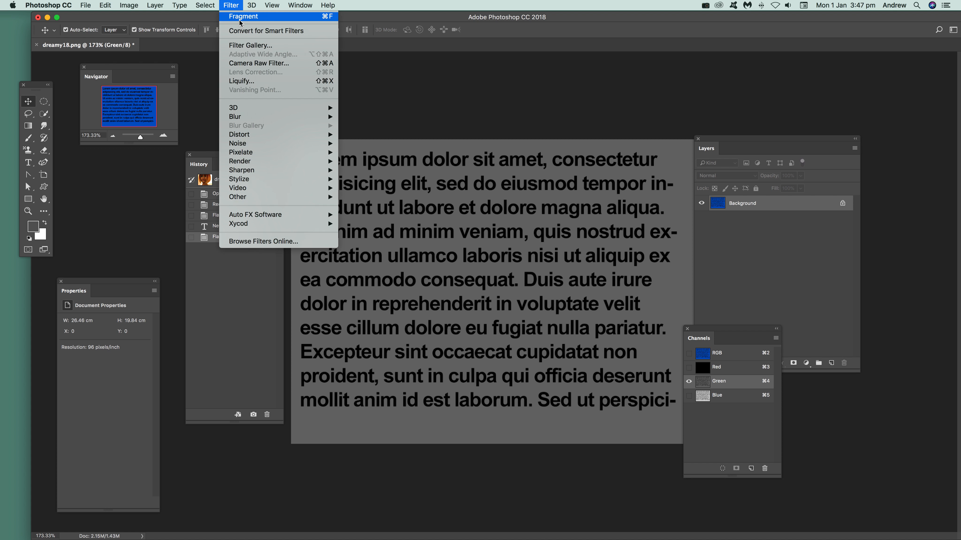
pyautogui.click(243, 16)
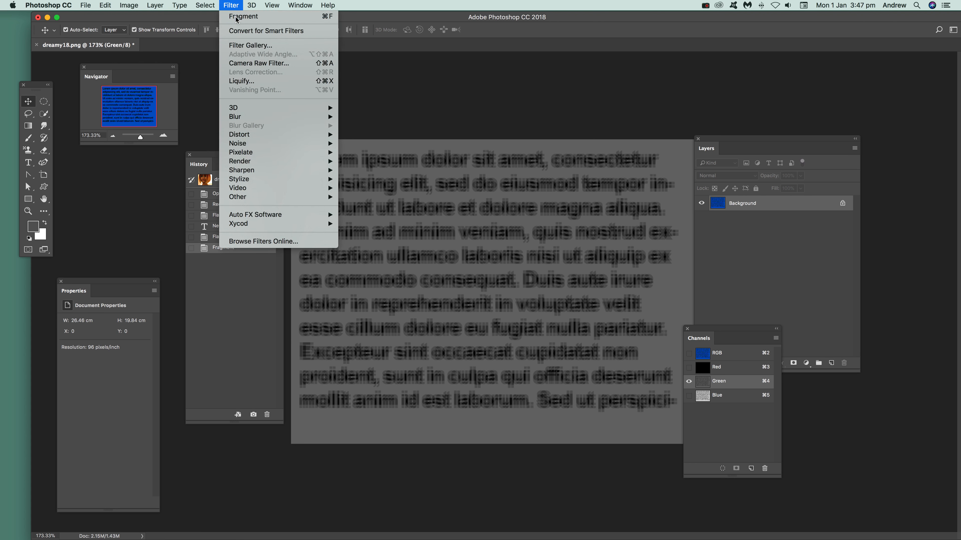
pyautogui.click(244, 16)
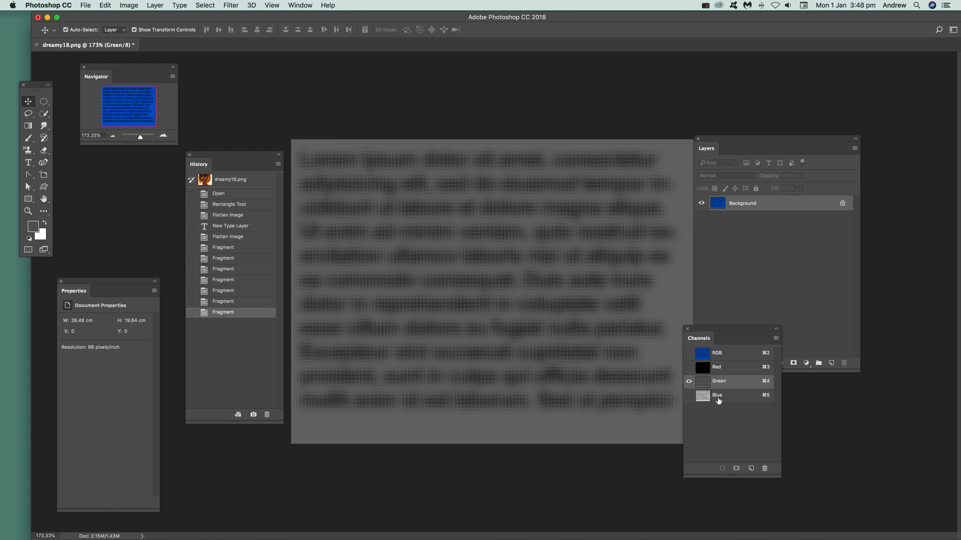
# Step: Check the blue channel, return to the composite view and fragment the whole image
pyautogui.click(717, 395)
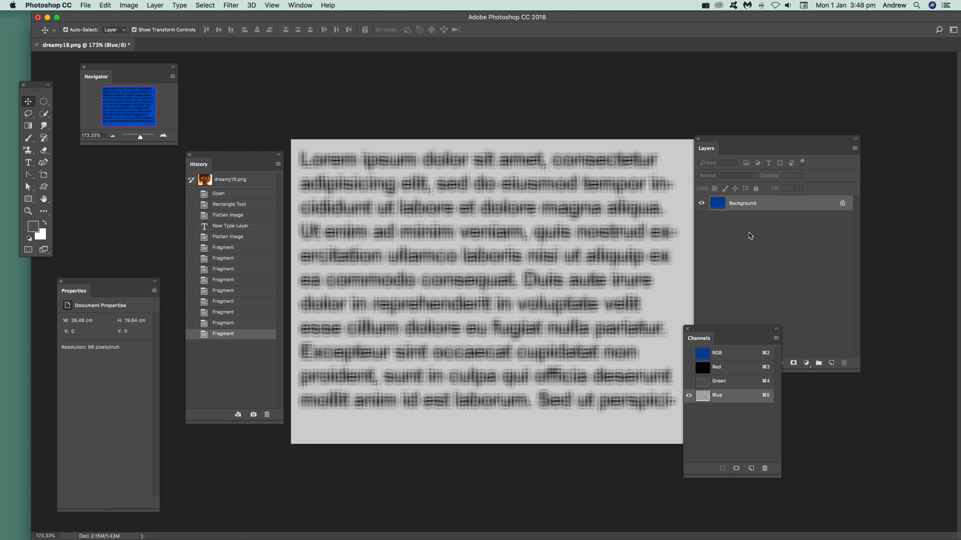
pyautogui.moveTo(711, 442)
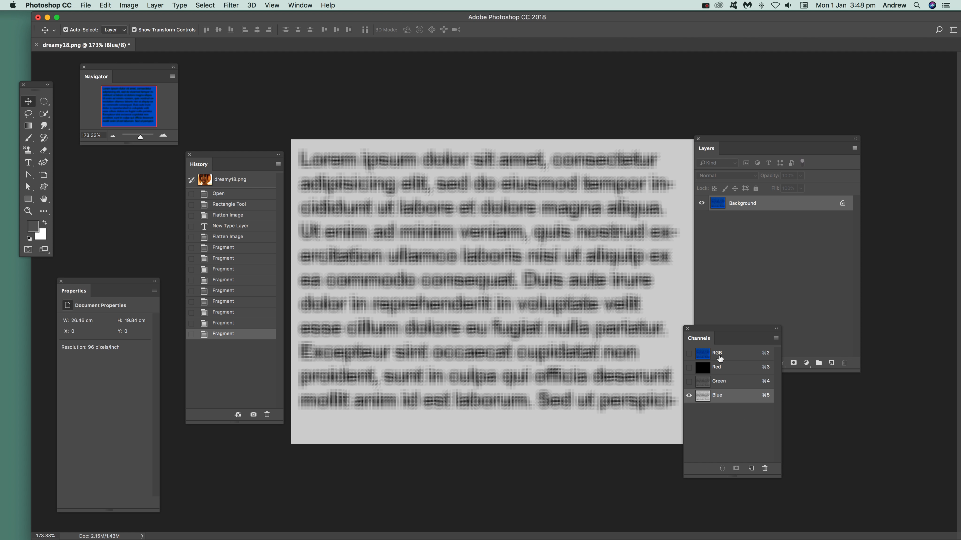
pyautogui.click(716, 353)
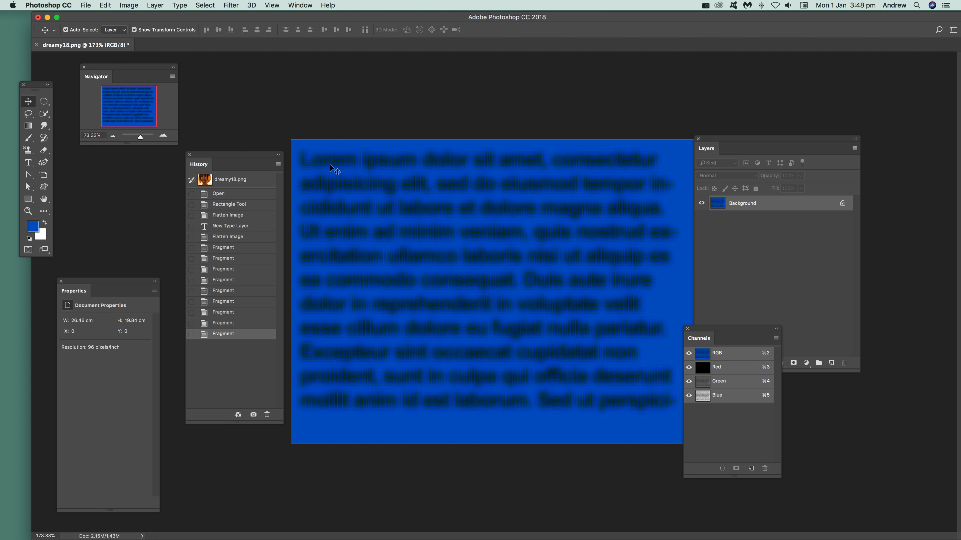
pyautogui.moveTo(530, 127)
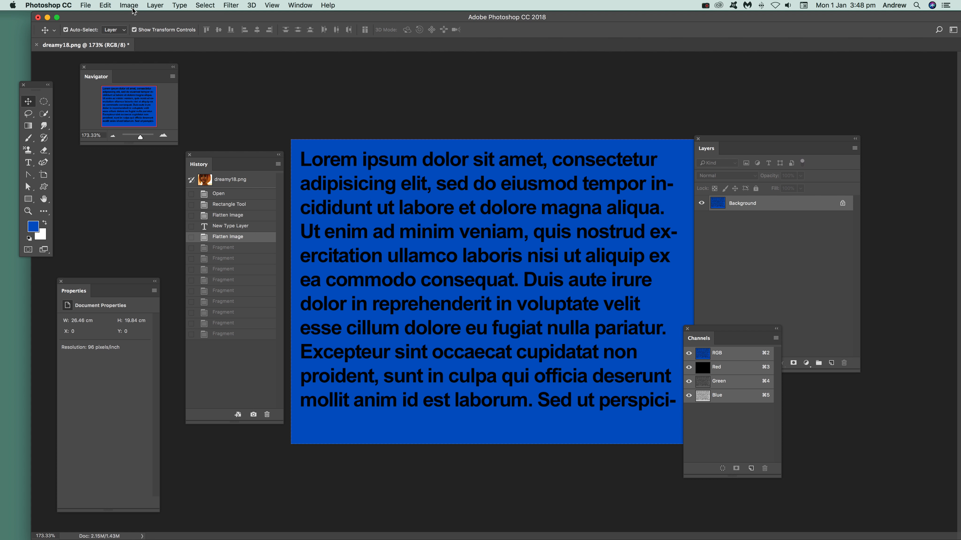
pyautogui.click(231, 5)
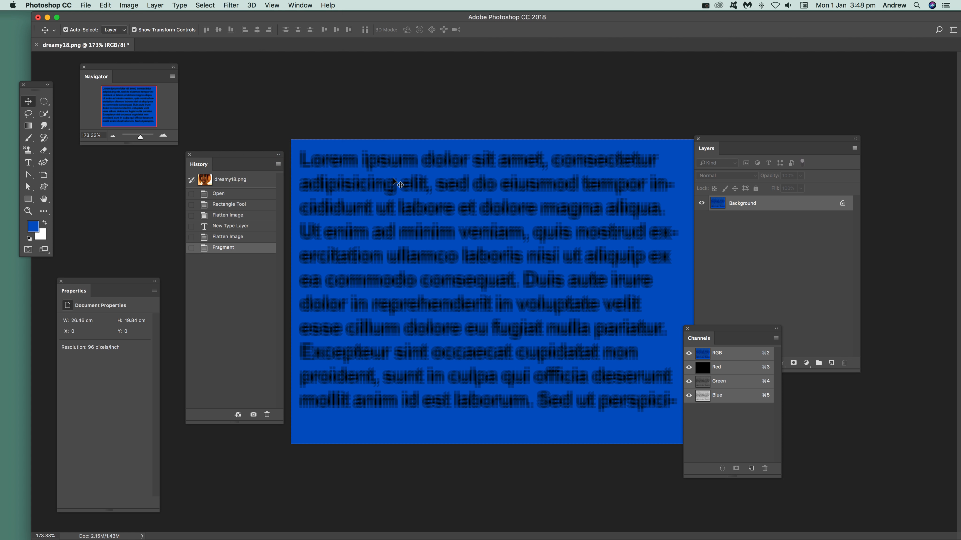
# Step: Fade the Fragment filter in Lighten mode, then step back to the flattened image
pyautogui.click(104, 5)
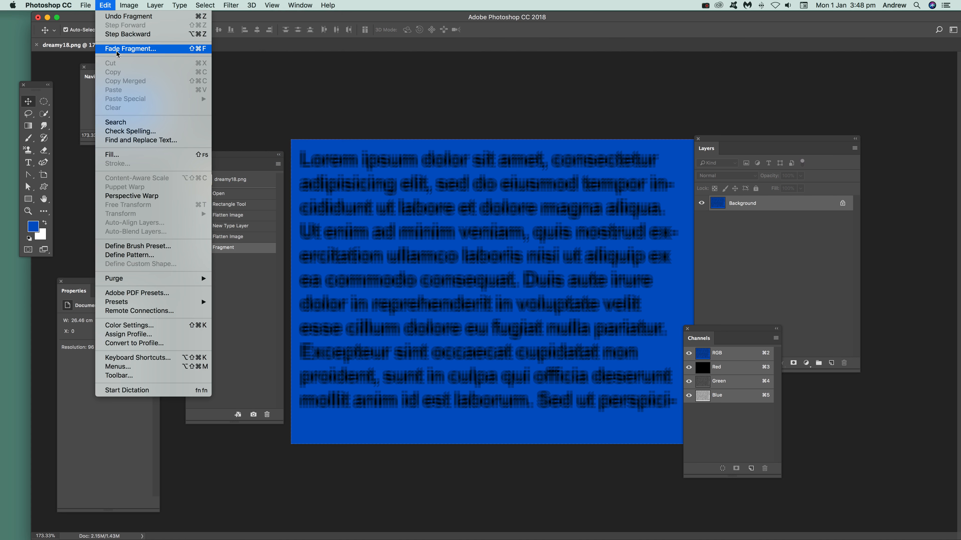
pyautogui.click(131, 48)
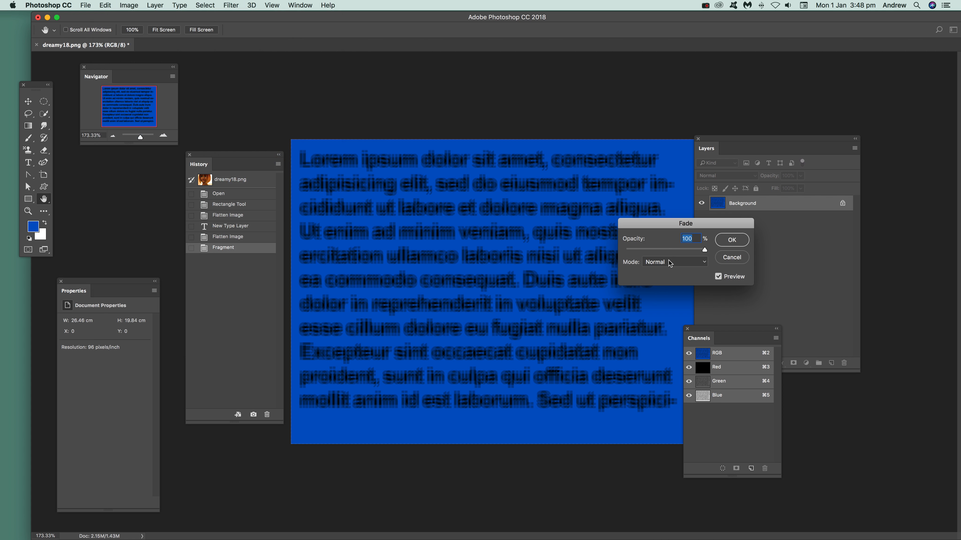
pyautogui.click(673, 262)
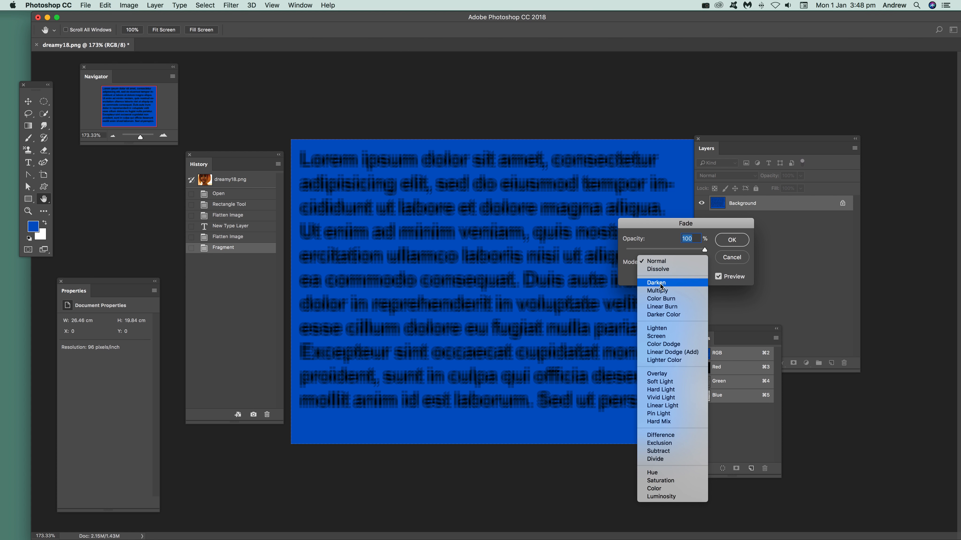
pyautogui.click(656, 282)
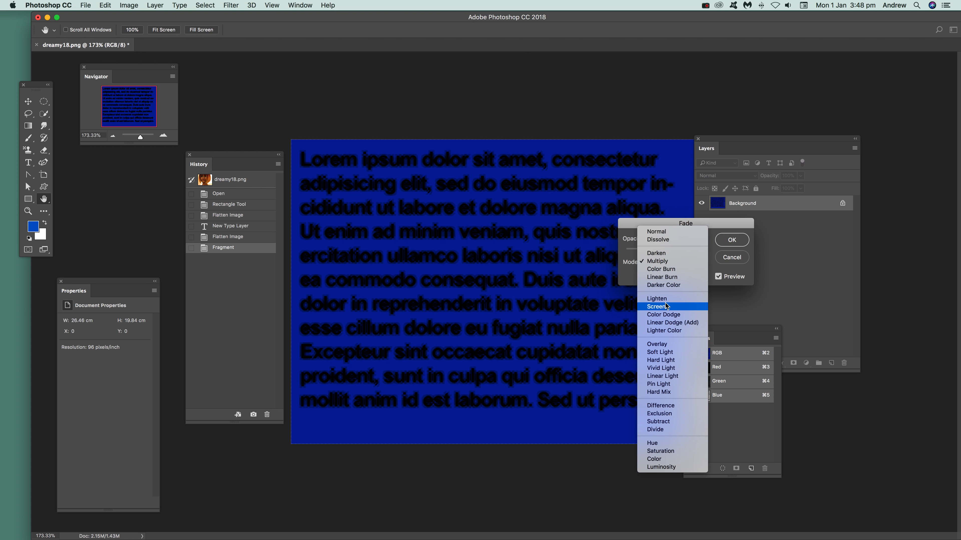
pyautogui.click(656, 298)
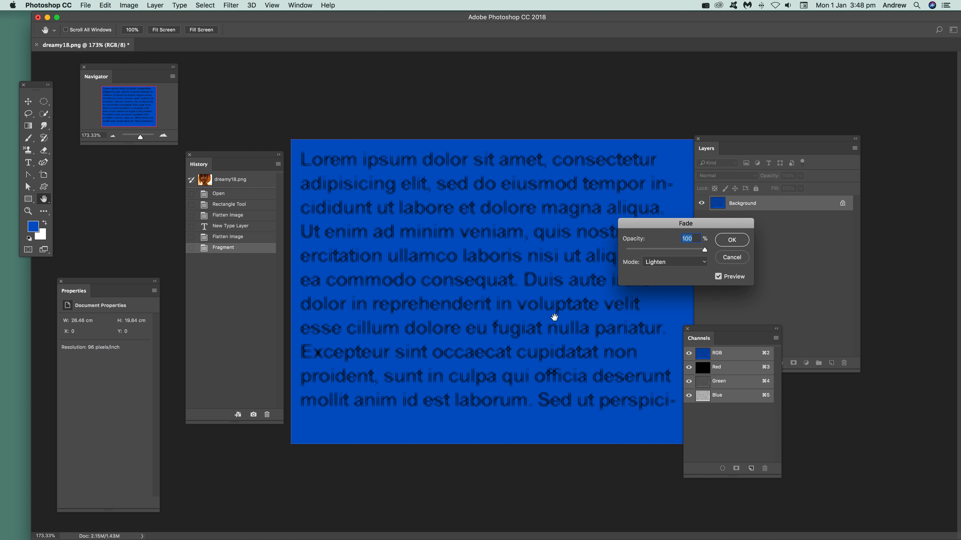
pyautogui.moveTo(349, 404)
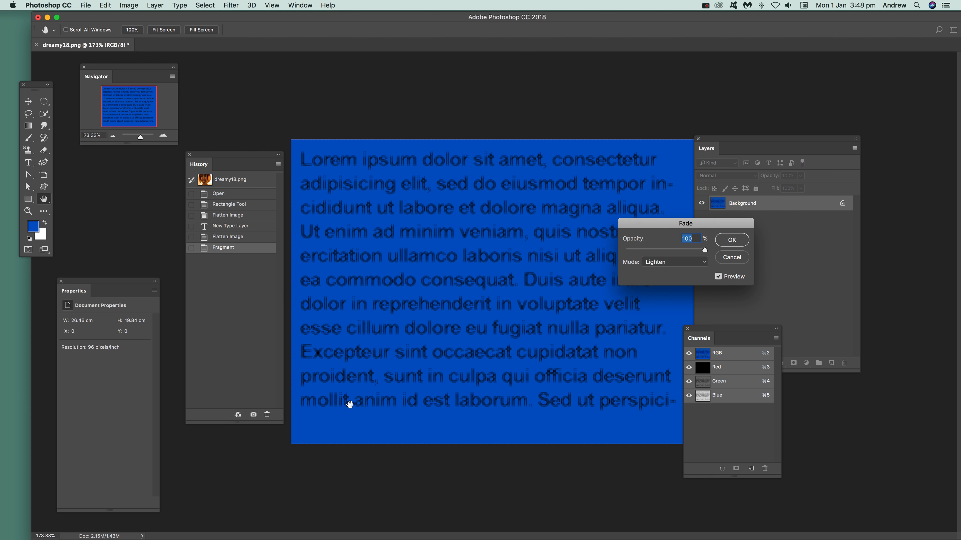
pyautogui.moveTo(386, 136)
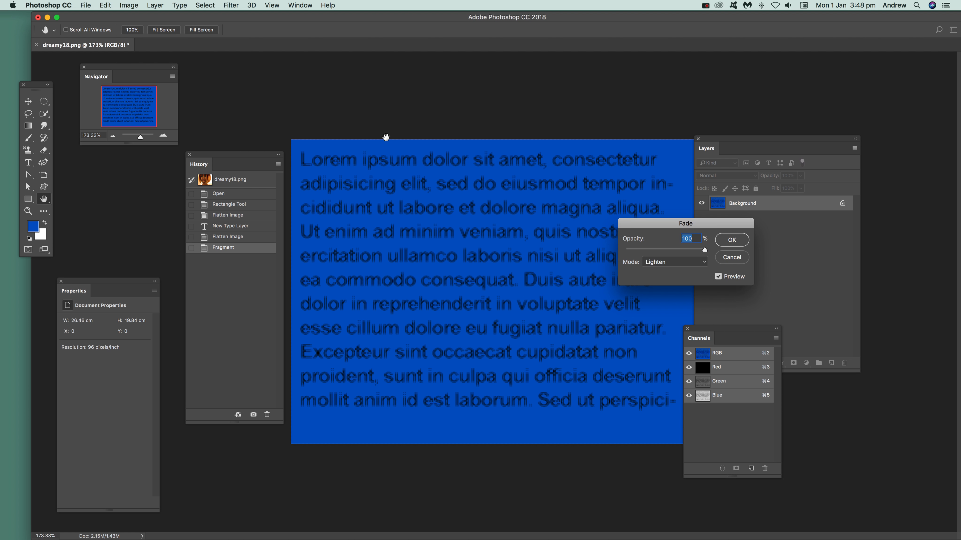
pyautogui.click(731, 240)
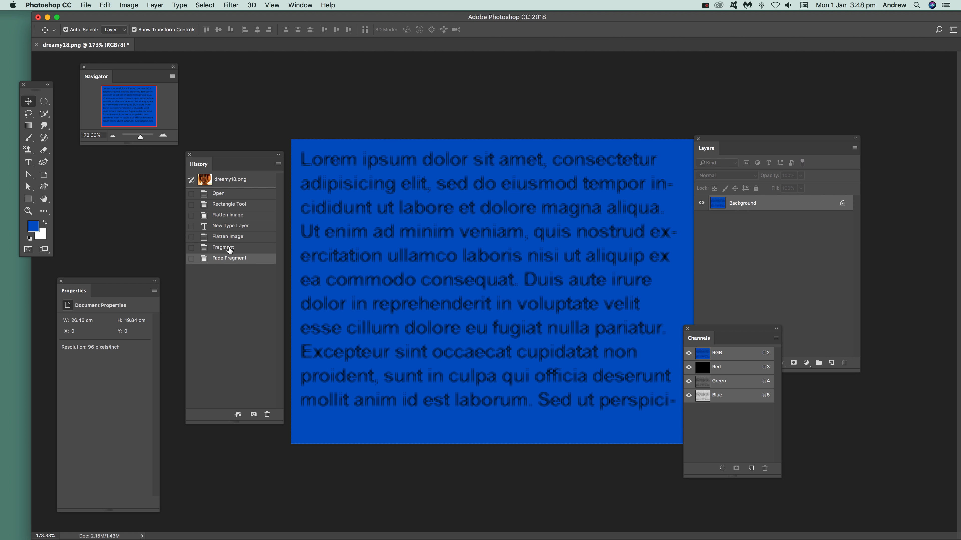
pyautogui.click(227, 236)
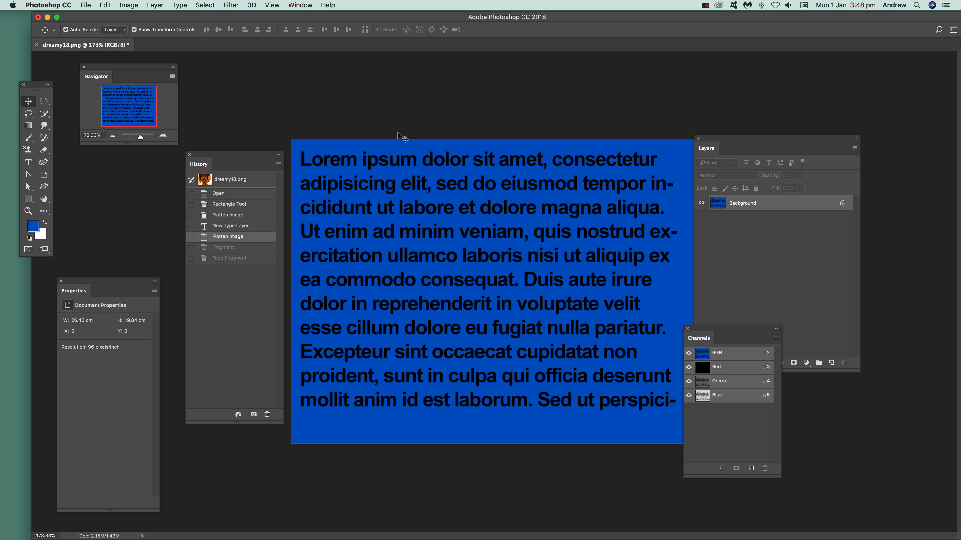
# Step: Duplicate the background layer and Gaussian-blur the copy at about 4 pixels
pyautogui.click(155, 5)
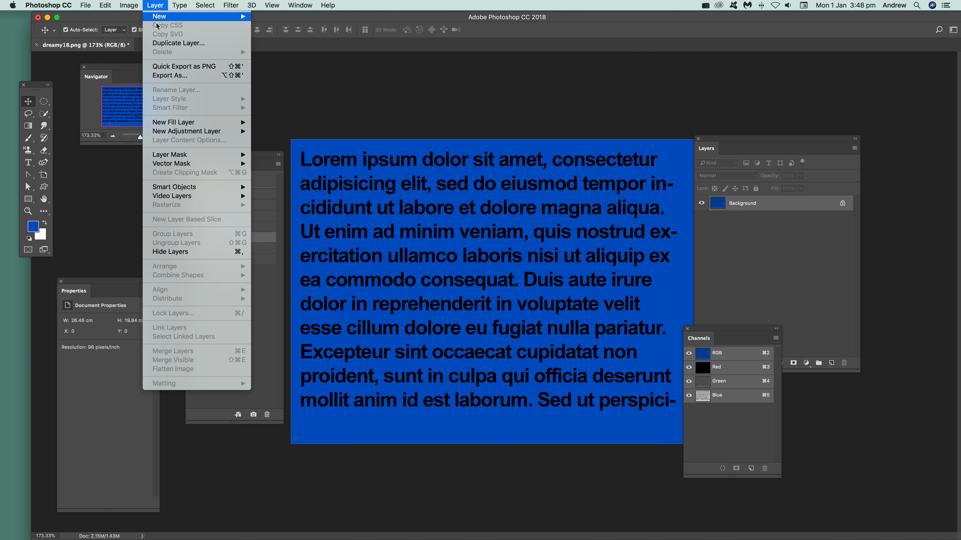
pyautogui.click(179, 43)
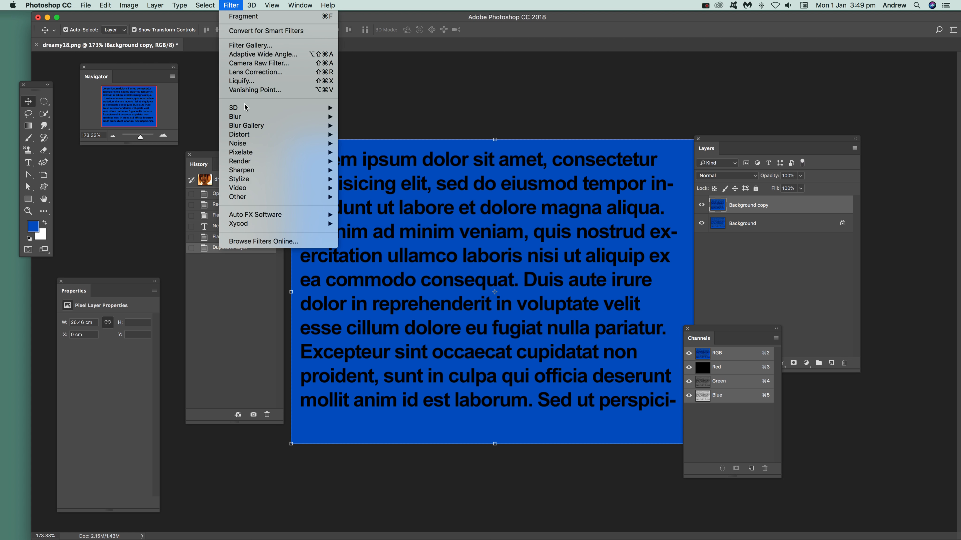
pyautogui.click(235, 117)
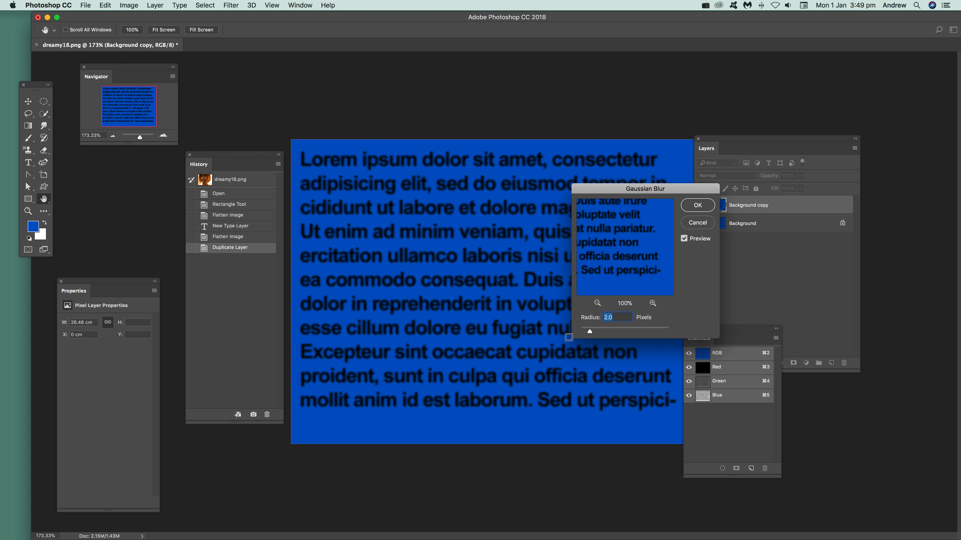
pyautogui.moveTo(588, 331); pyautogui.dragTo(600, 331)
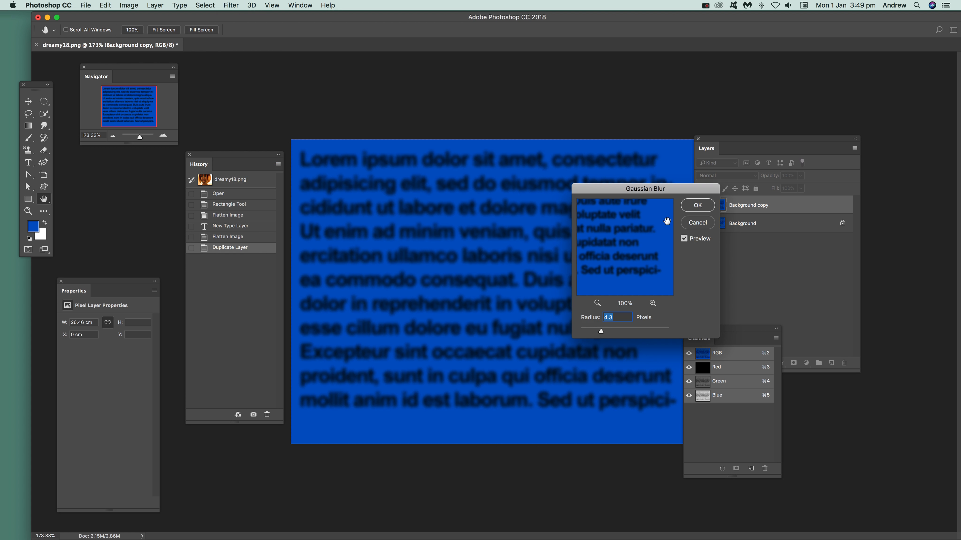
pyautogui.click(697, 205)
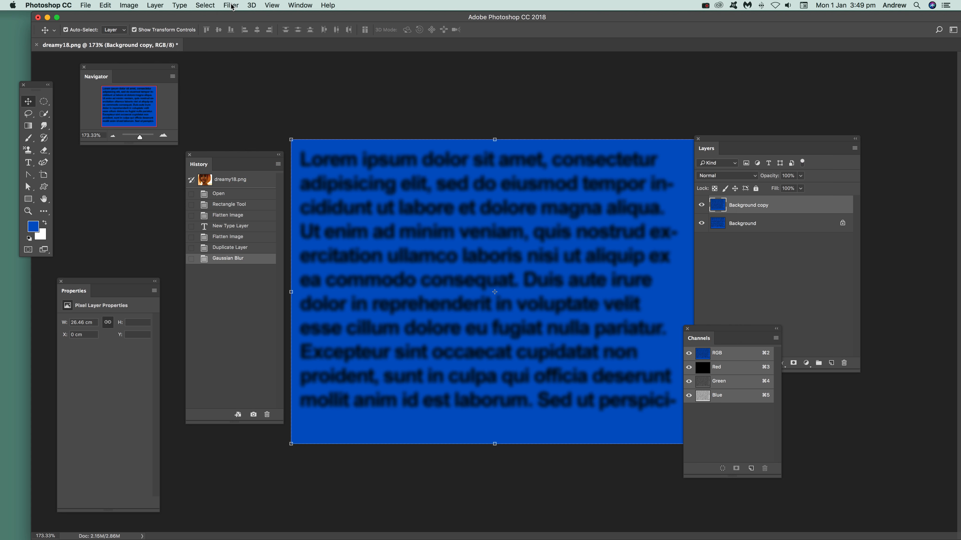
# Step: Fragment the blurred copy again and set its blend mode to Linear Dodge (Add)
pyautogui.click(231, 5)
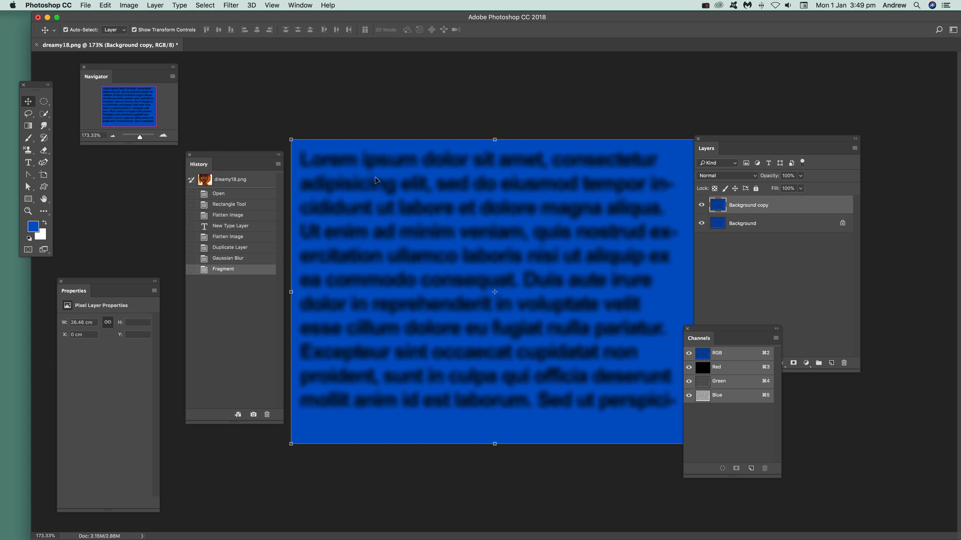
pyautogui.click(231, 5)
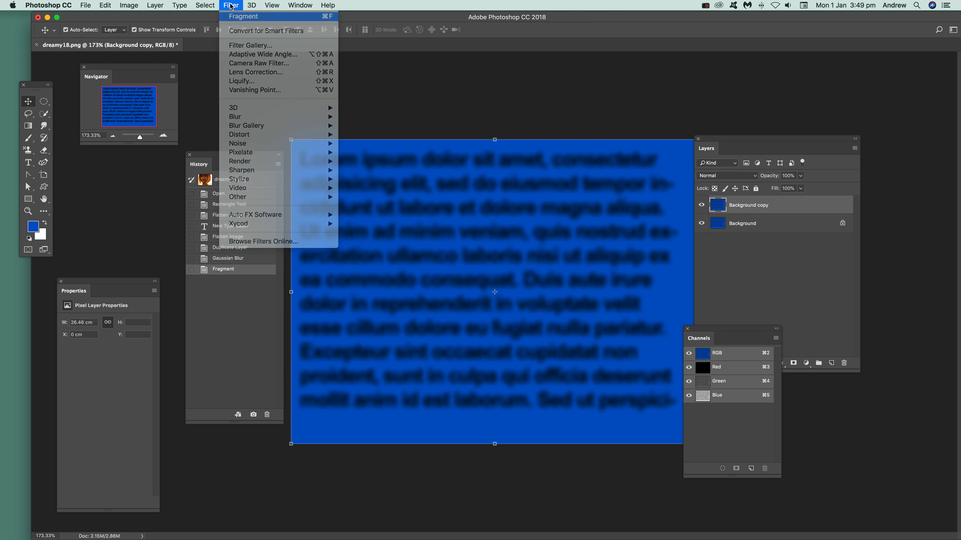
pyautogui.click(240, 16)
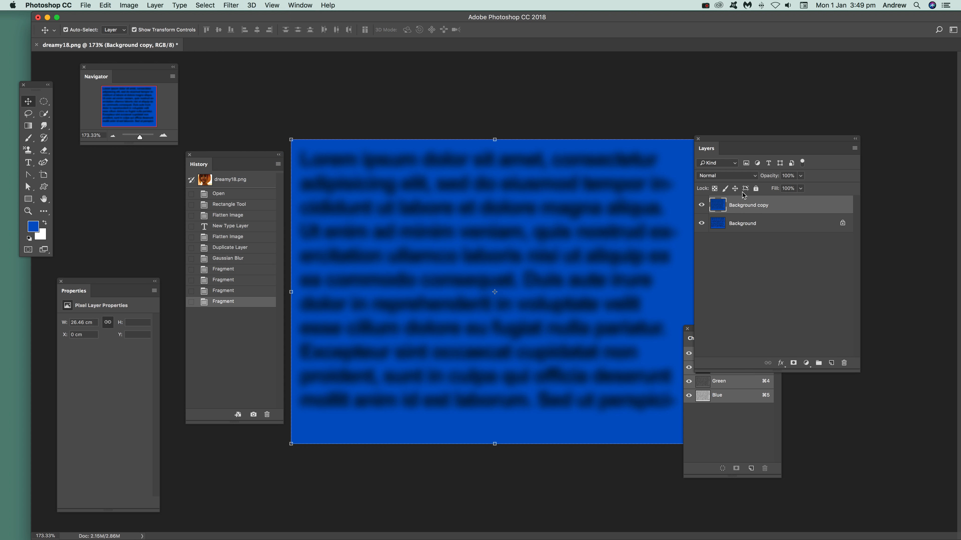
pyautogui.click(726, 176)
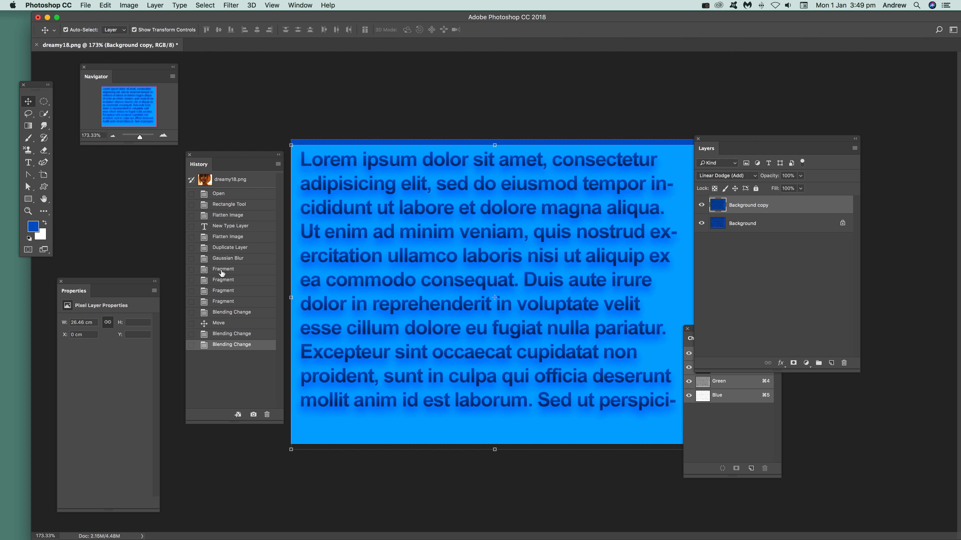
# Step: Step back to the flattened image and fragment the text inside the central ellipse
pyautogui.click(230, 247)
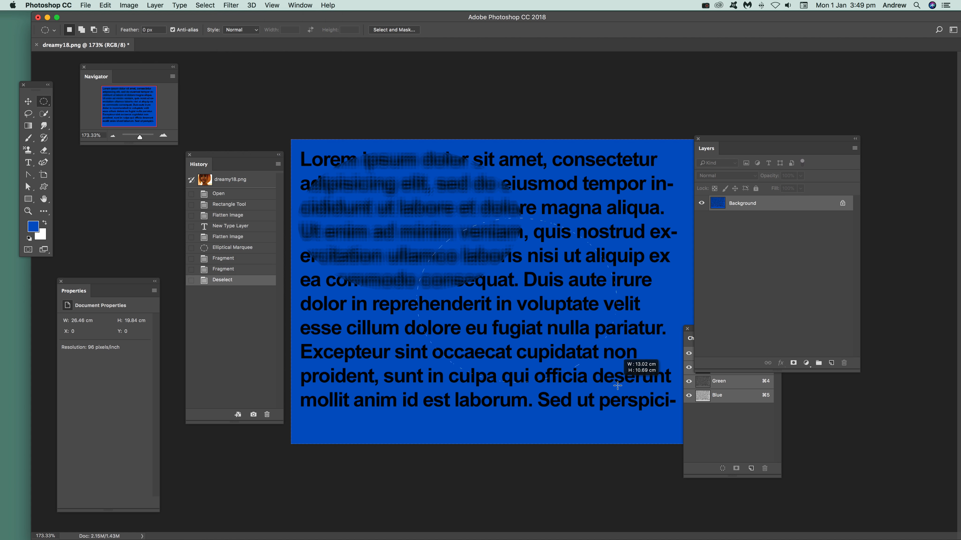
pyautogui.click(231, 5)
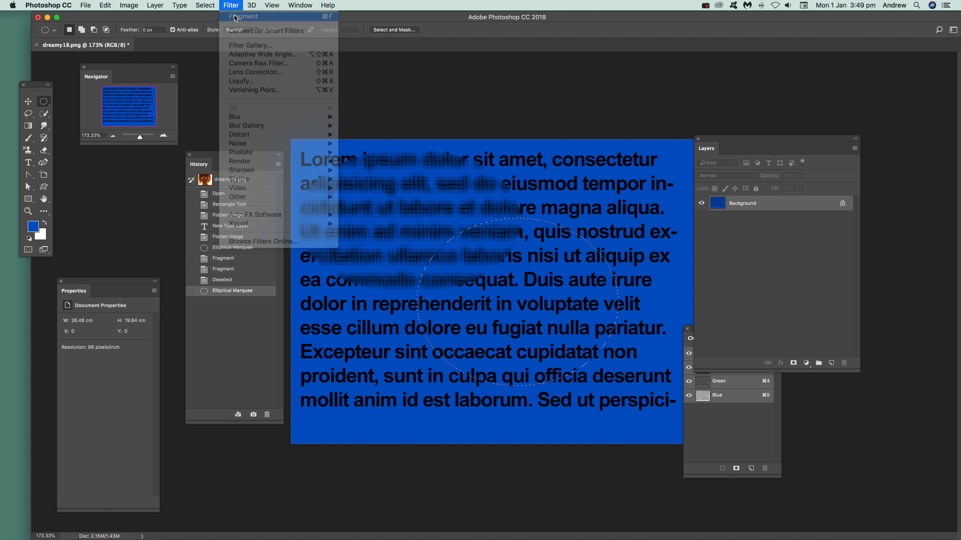
pyautogui.click(244, 16)
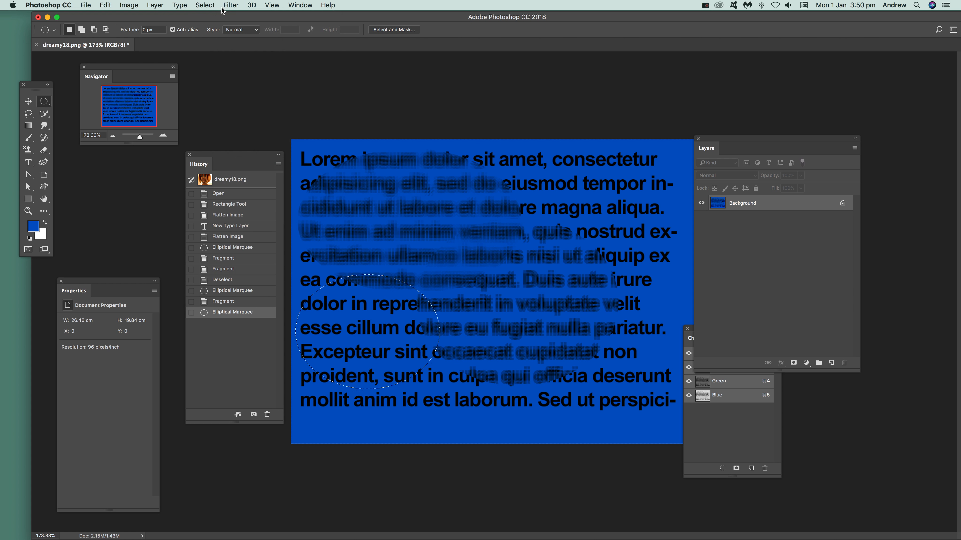
# Step: Fragment the left ellipse again and select a new ellipse over the top-right text
pyautogui.click(231, 5)
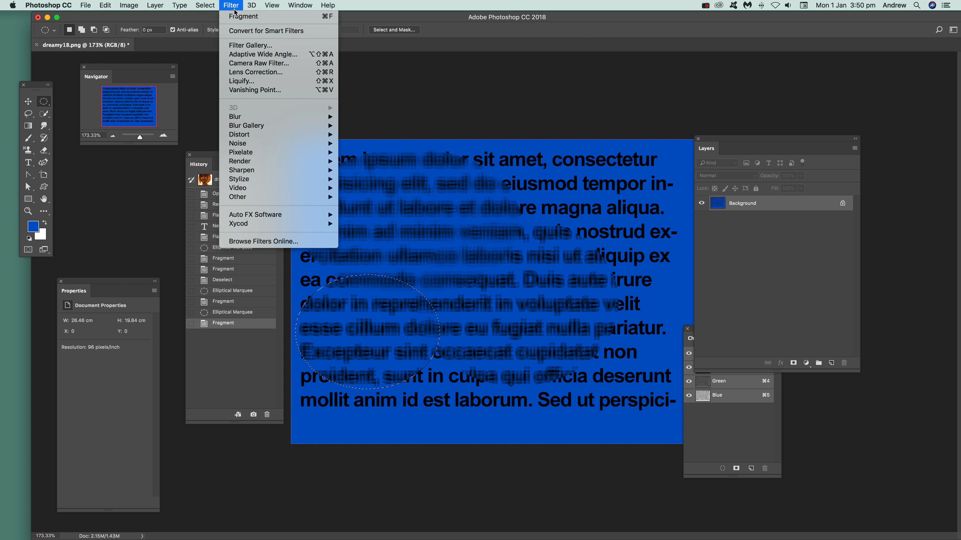
pyautogui.click(243, 16)
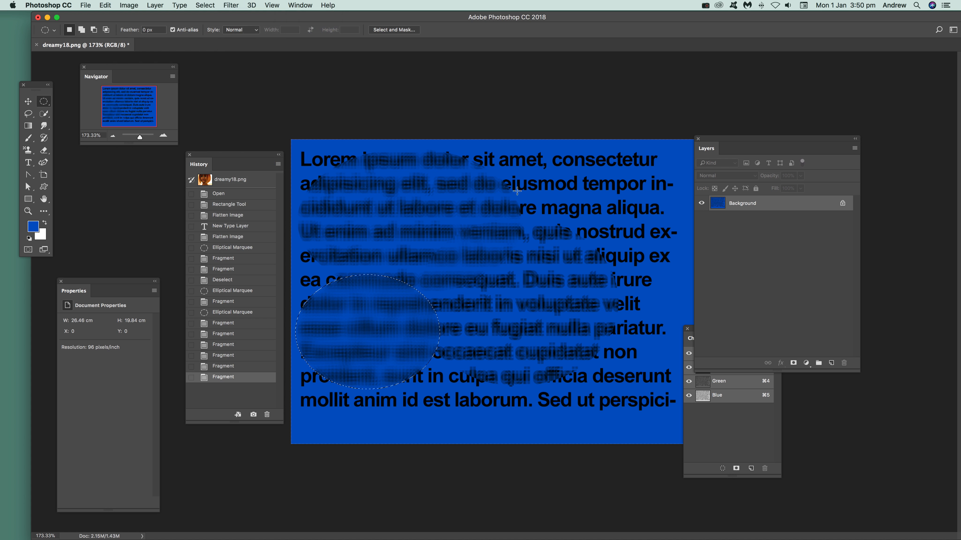
pyautogui.moveTo(481, 141); pyautogui.dragTo(677, 255)
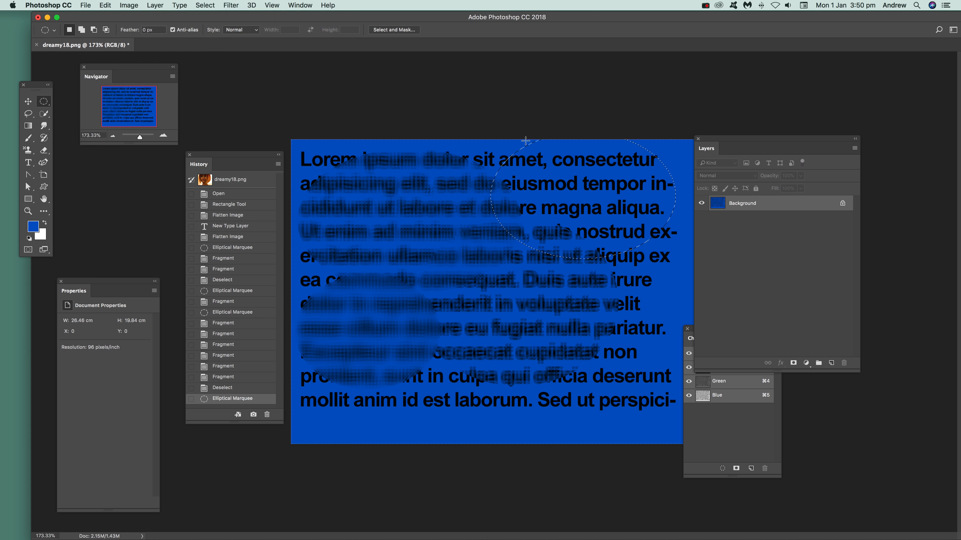